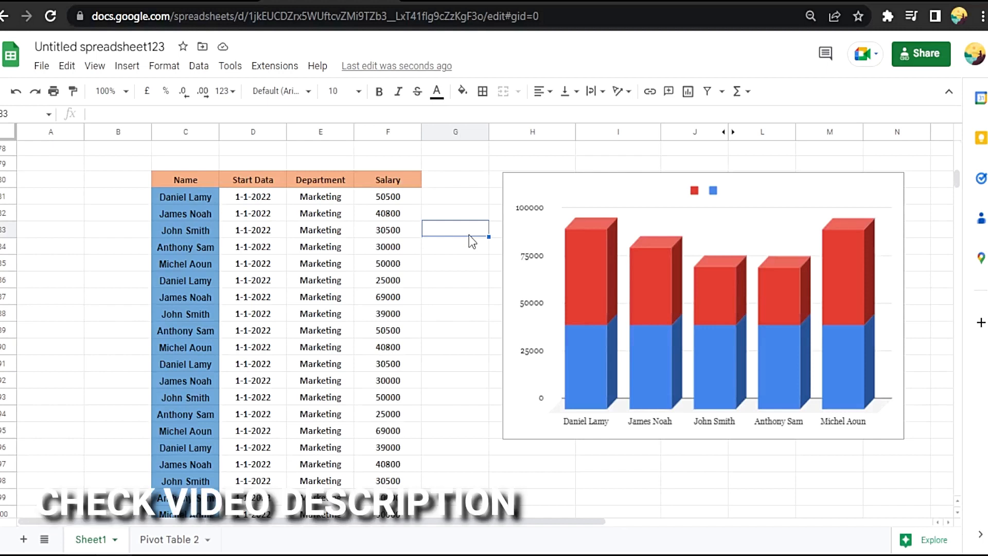
pyautogui.moveTo(510, 200)
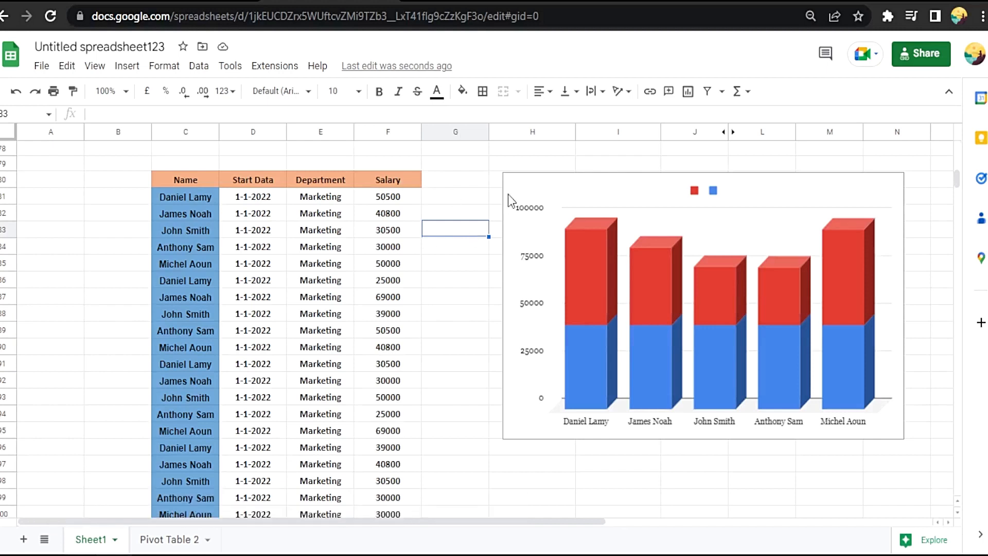
# Review the employee table rows before selecting C80:F120 with headers as chart data
pyautogui.scroll(-3)
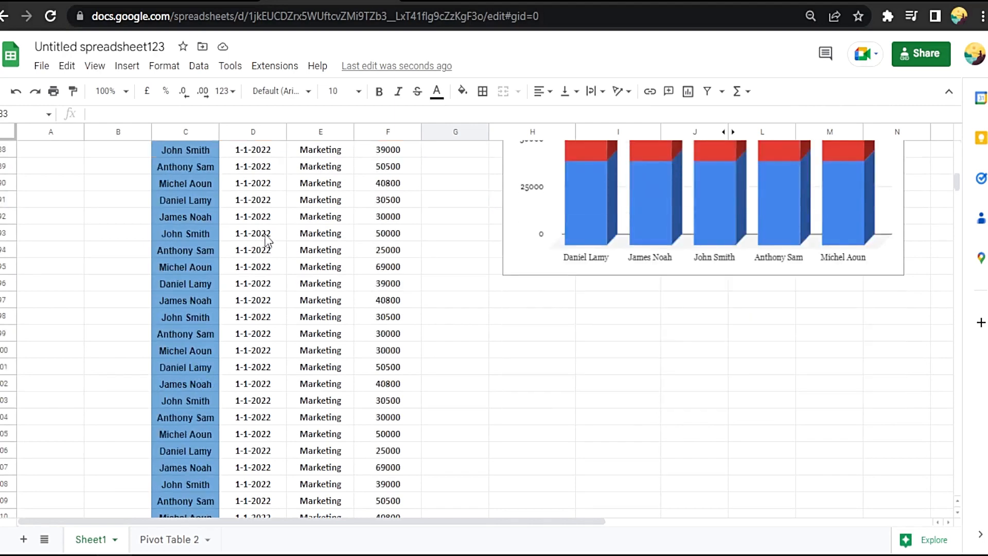
pyautogui.scroll(3)
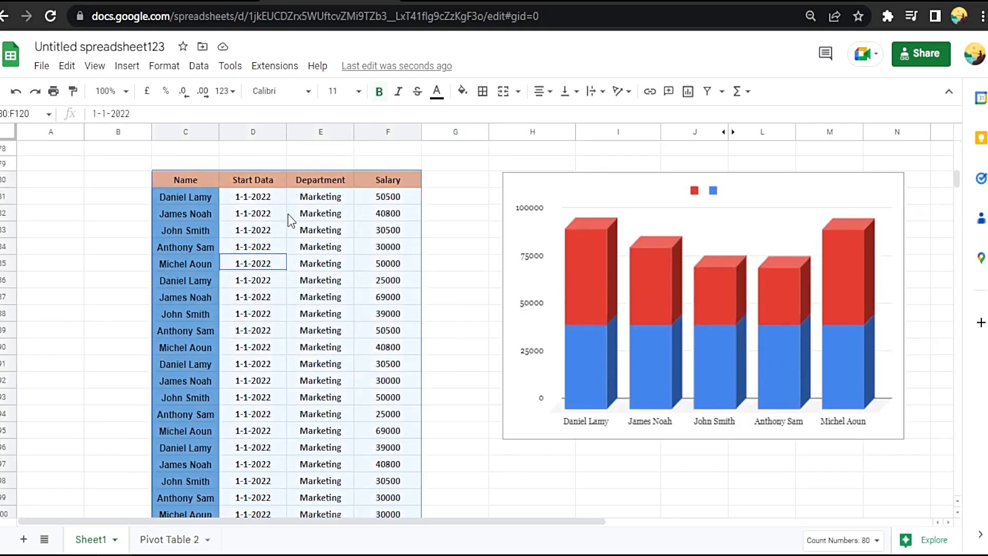
pyautogui.moveTo(687, 91)
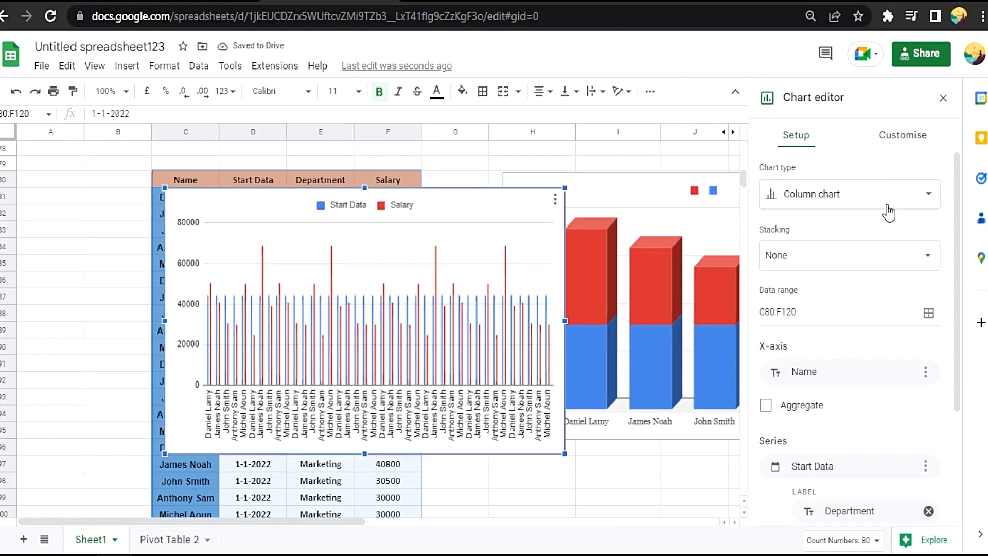
# Change the chart type to Table chart from the Other group and close the editor
pyautogui.click(847, 193)
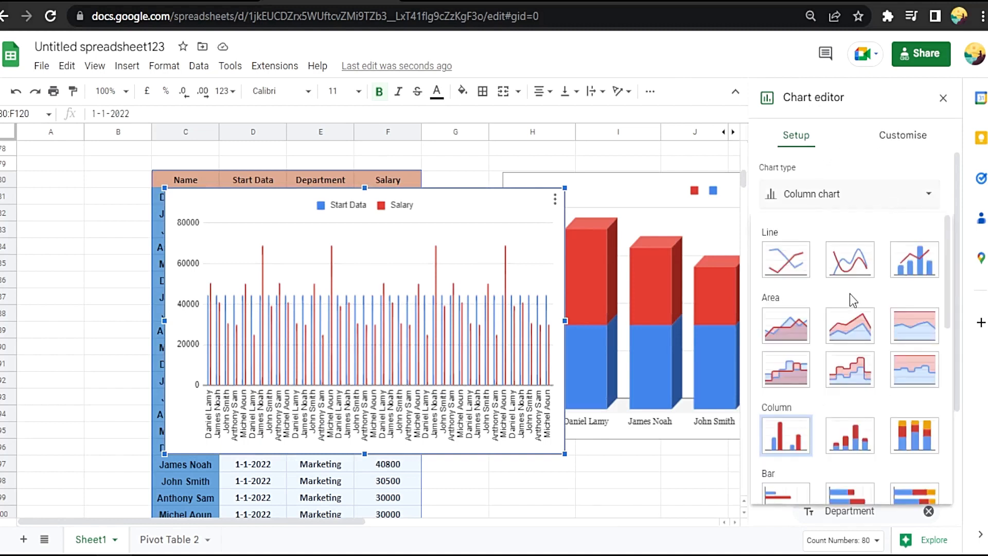
pyautogui.scroll(-3)
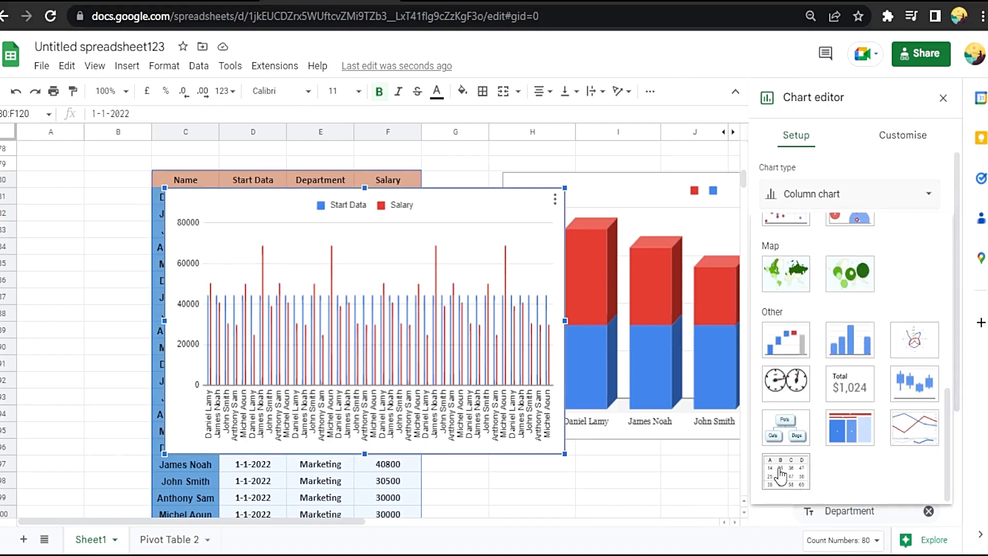
pyautogui.click(785, 470)
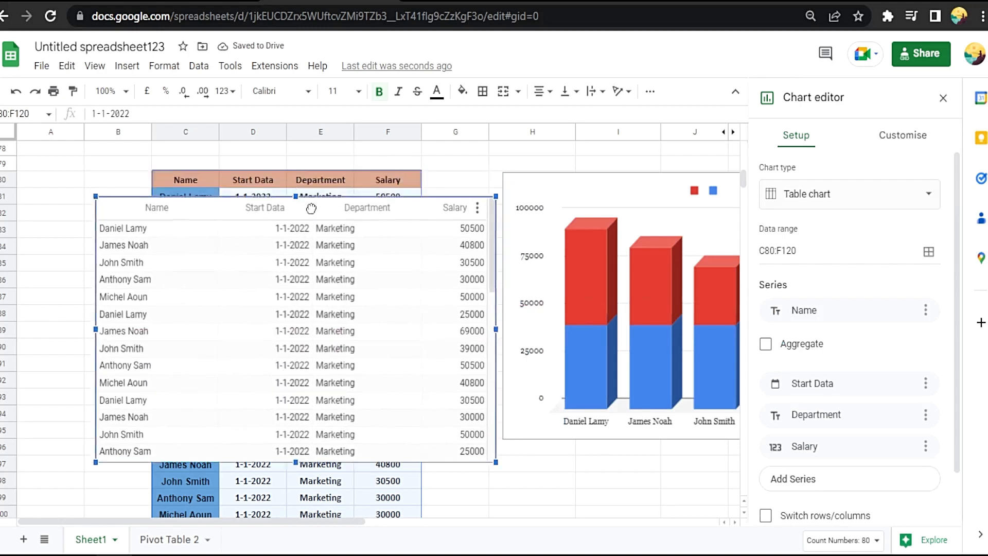
pyautogui.click(943, 98)
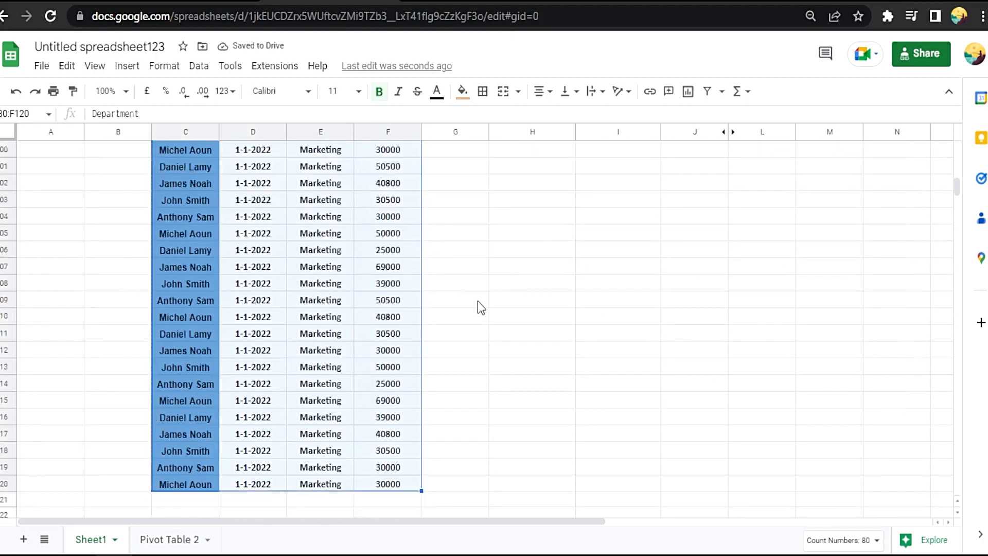
# Paste the copied employee table at G110 as the table chart's source range
pyautogui.click(455, 316)
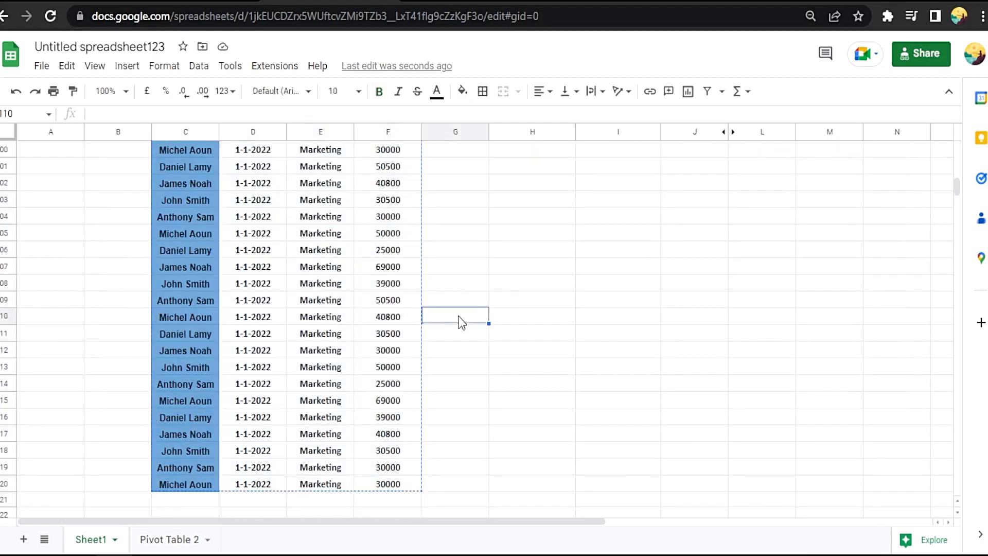
pyautogui.press('ctrl+v')
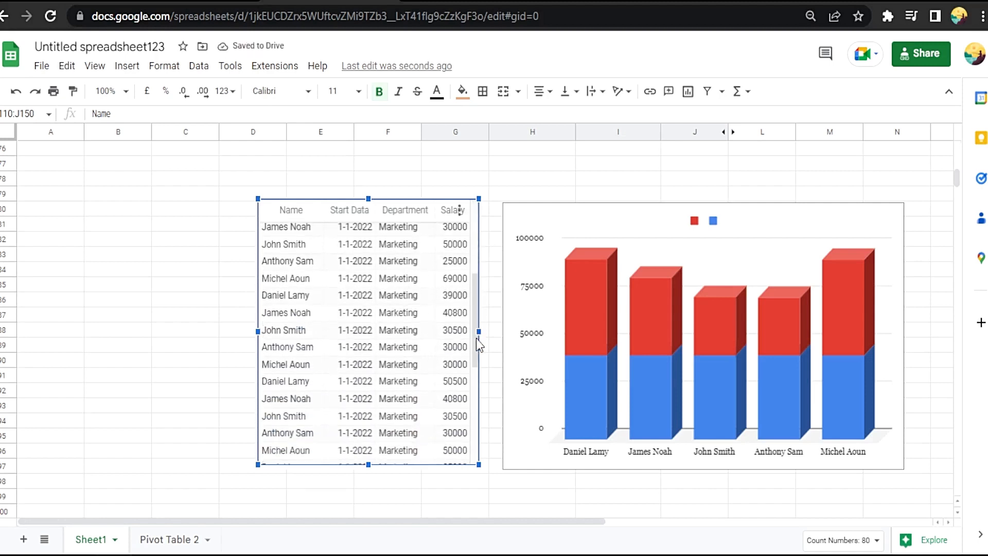
# Start editing the table chart sourced from G110:J150 via its three-dot menu
pyautogui.scroll(-3)
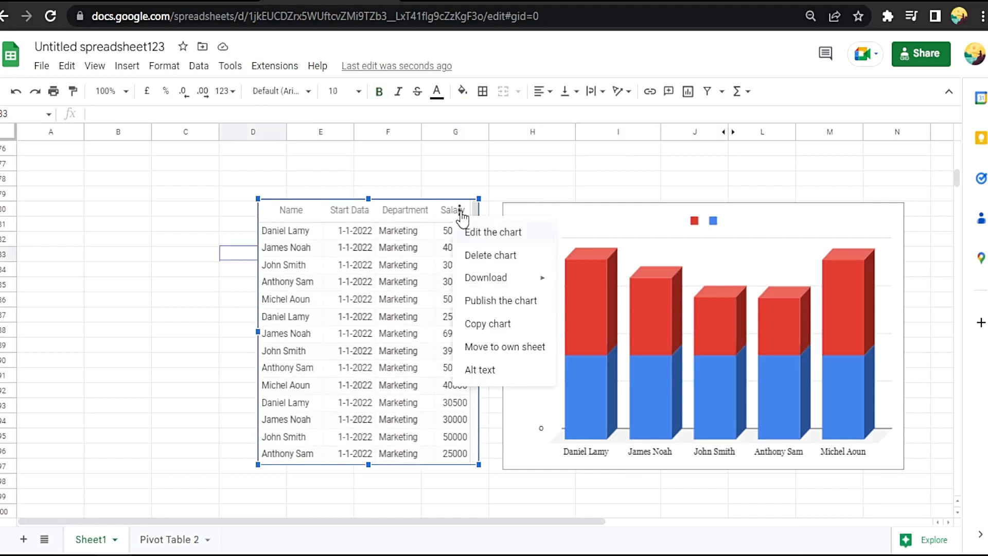
pyautogui.click(493, 231)
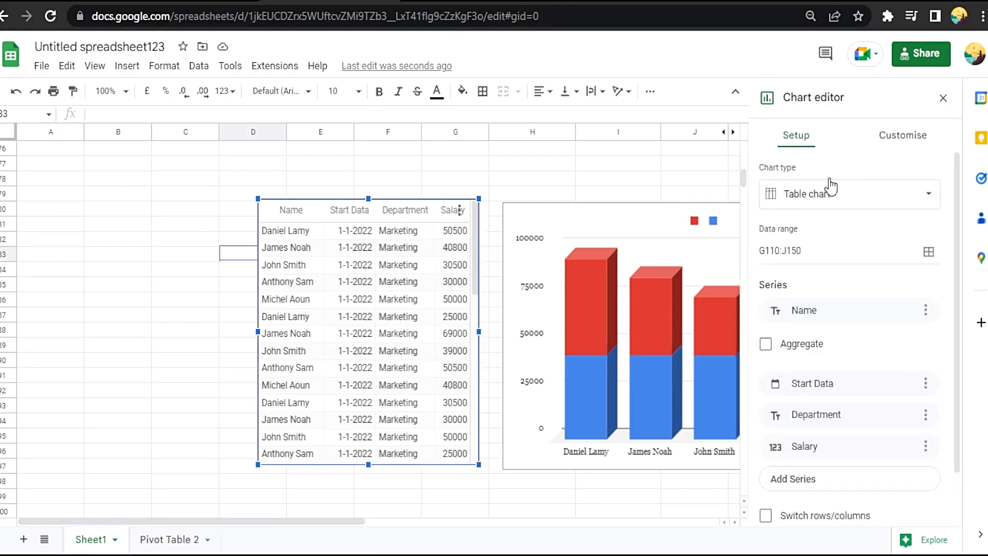
# Show the Customise Table options with alternating row colours, sorting and pagination
pyautogui.click(901, 135)
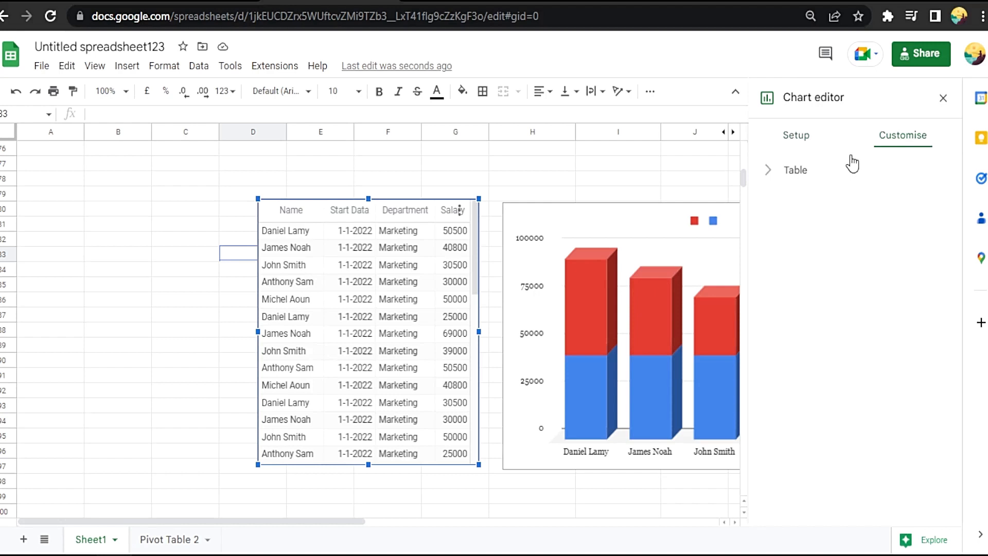
pyautogui.click(768, 170)
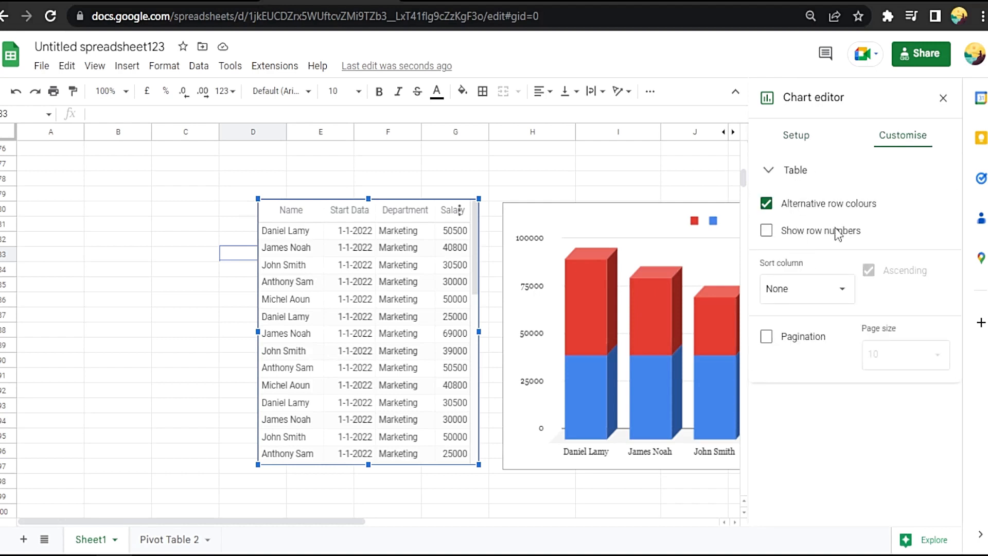
pyautogui.moveTo(285, 198)
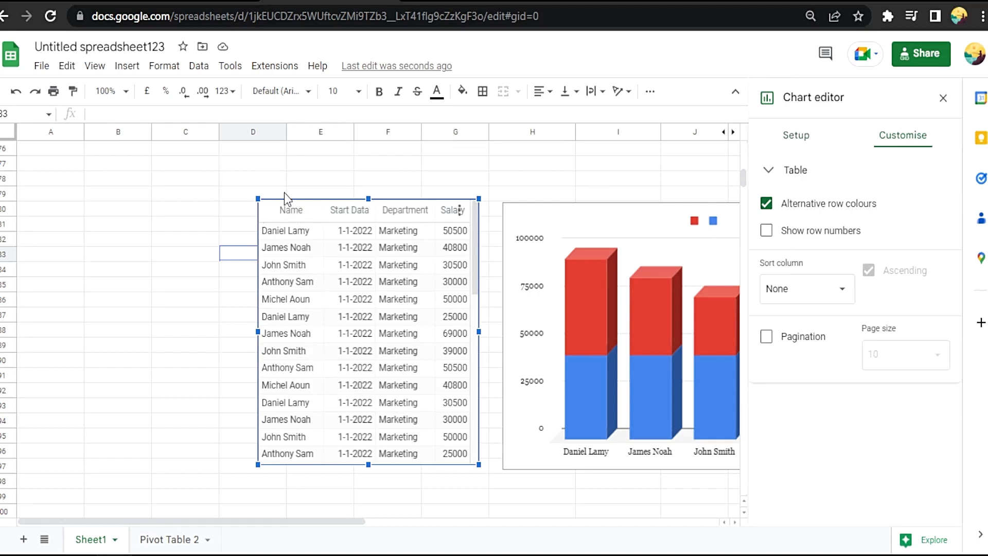
# Sort the table chart by Name, Start Data, Department, then Salary highest first, and finish editing
pyautogui.click(807, 288)
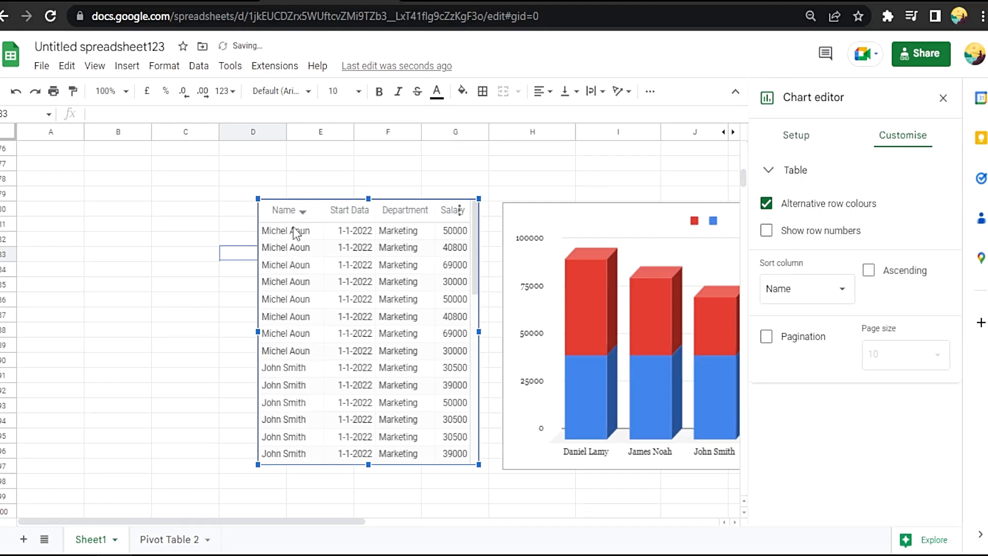
pyautogui.click(870, 270)
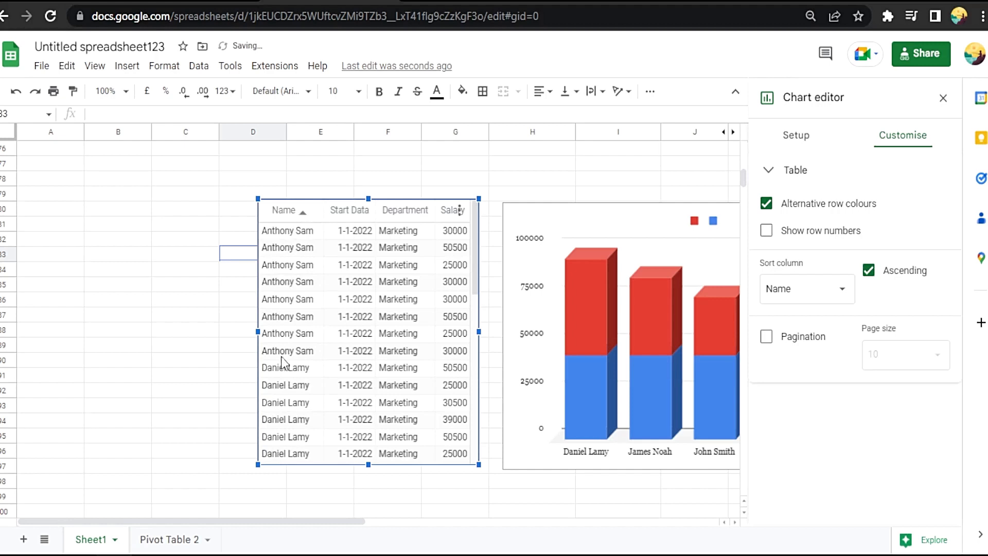
pyautogui.click(370, 210)
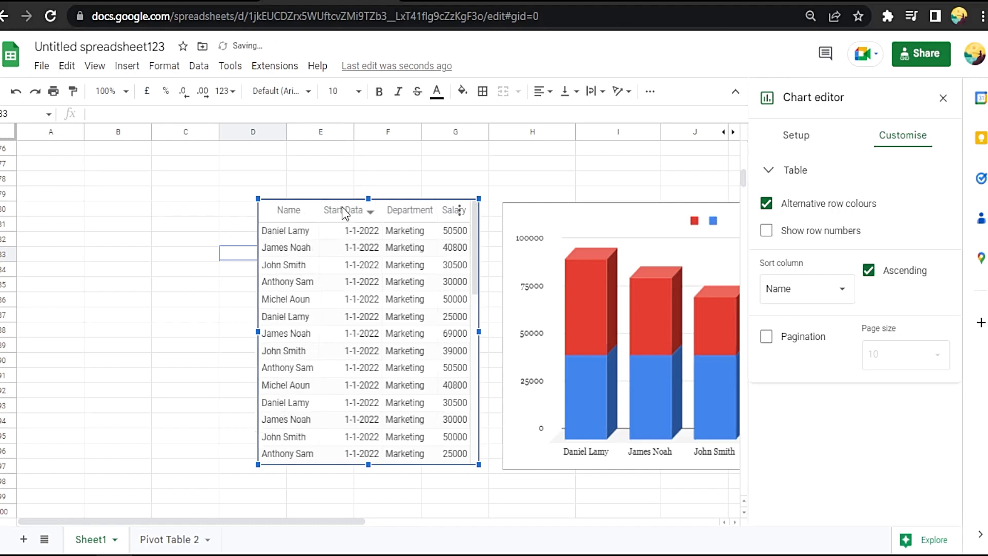
pyautogui.click(806, 288)
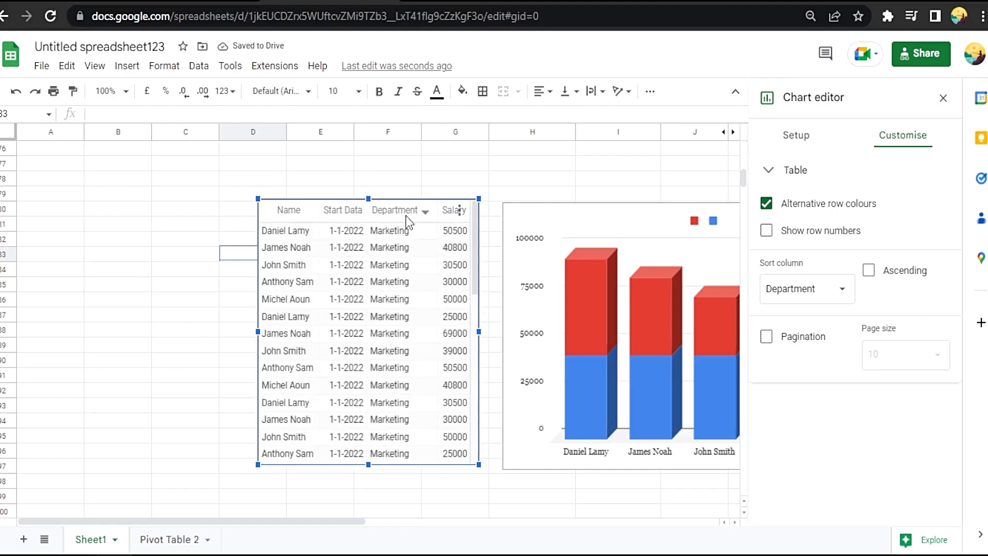
pyautogui.click(868, 269)
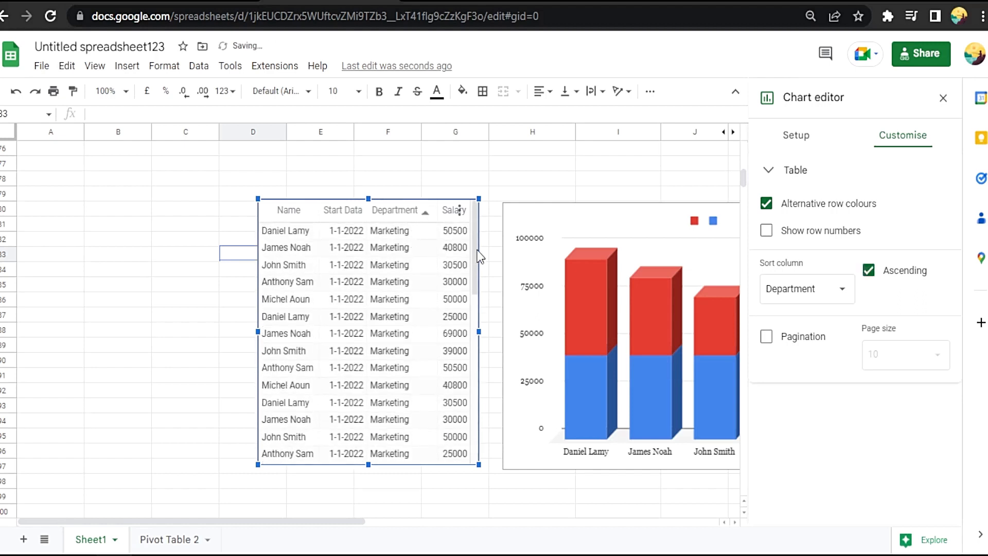
pyautogui.scroll(-3)
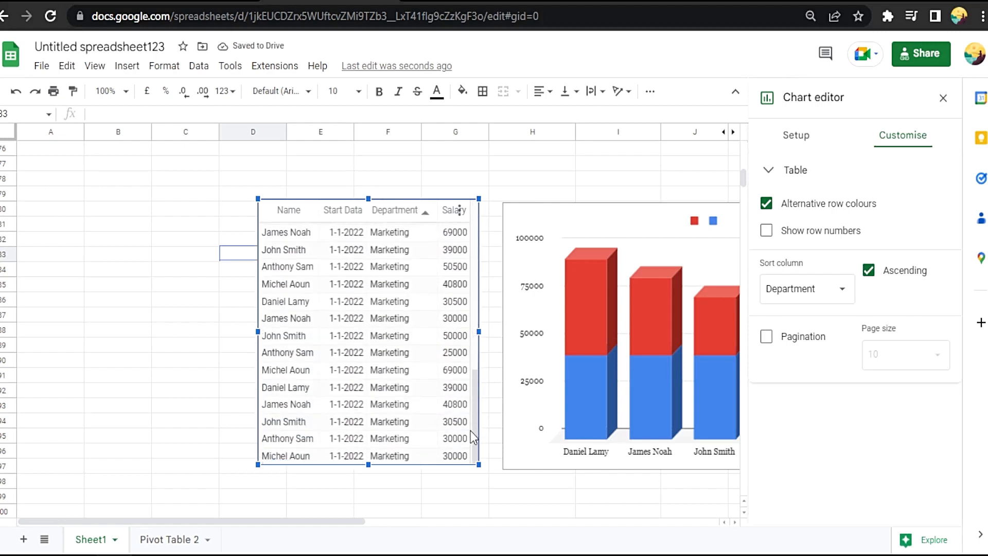
pyautogui.click(438, 210)
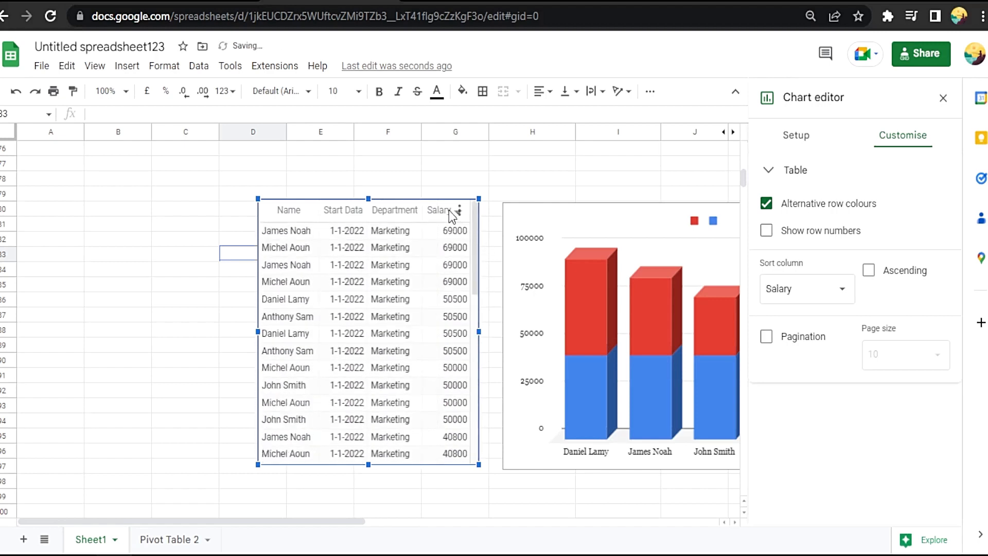
pyautogui.moveTo(536, 215)
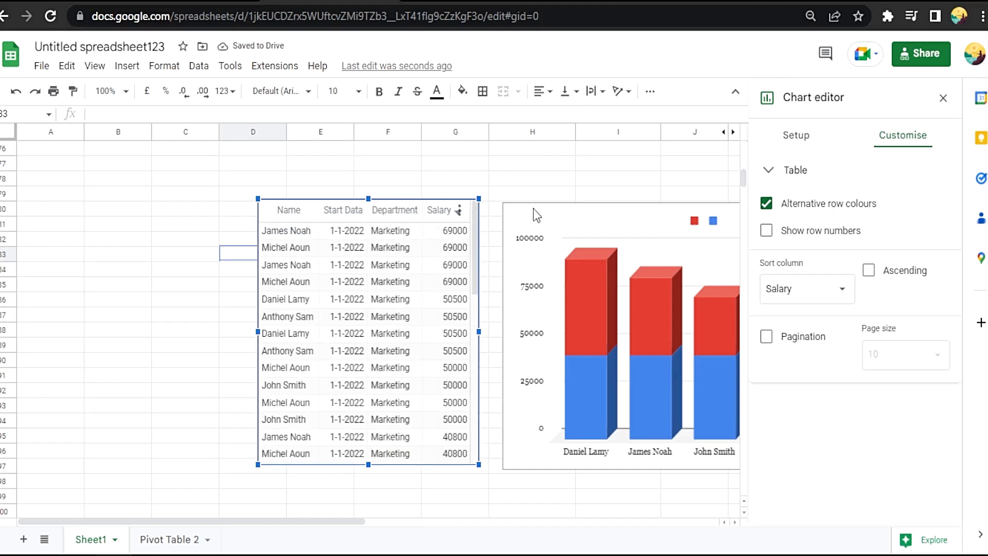
pyautogui.click(943, 98)
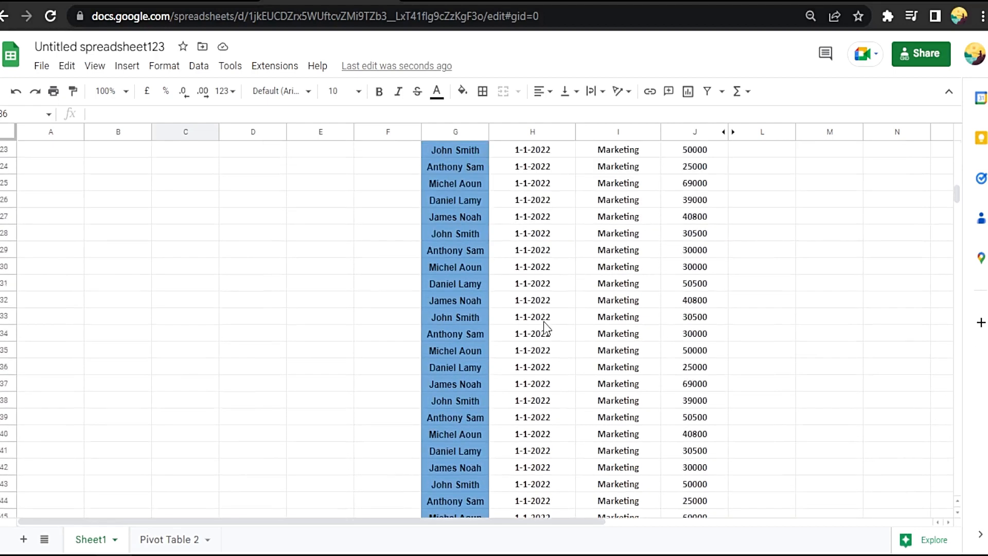
pyautogui.scroll(3)
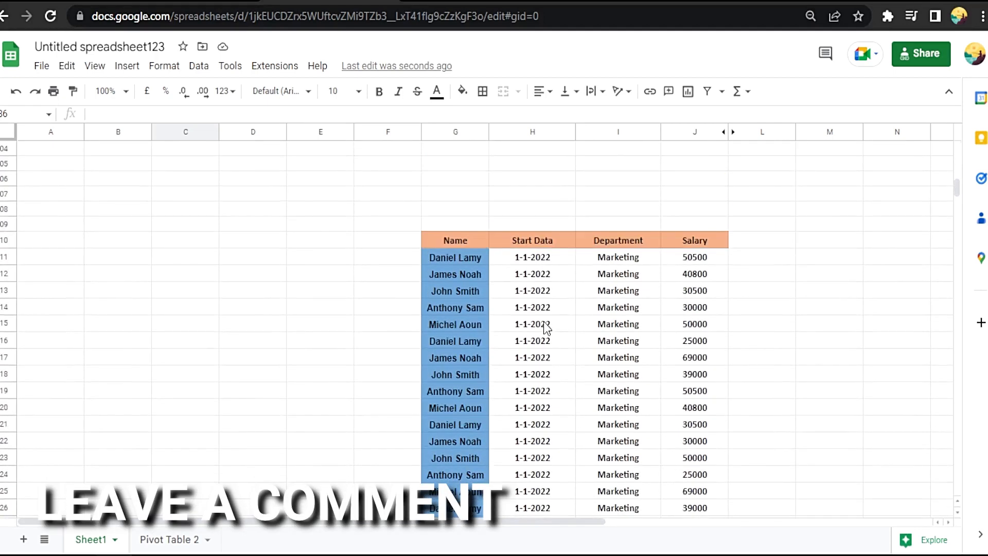
pyautogui.scroll(-3)
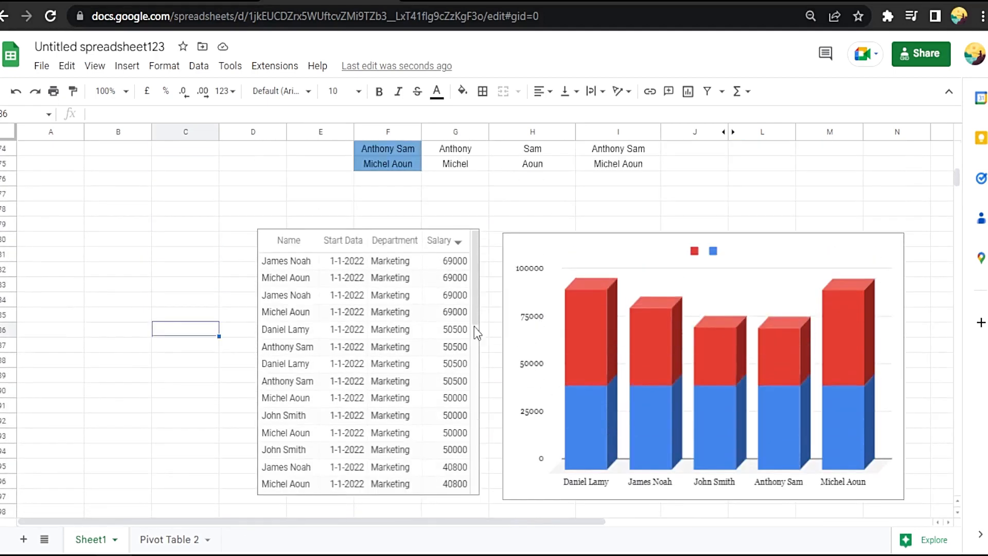